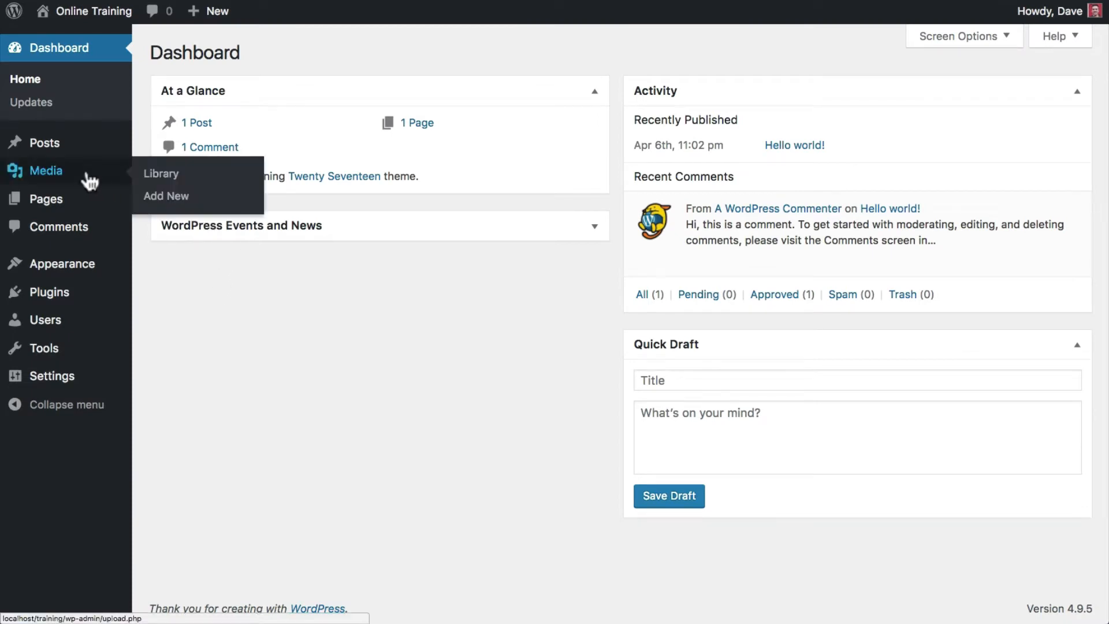
mouse_move(197, 178)
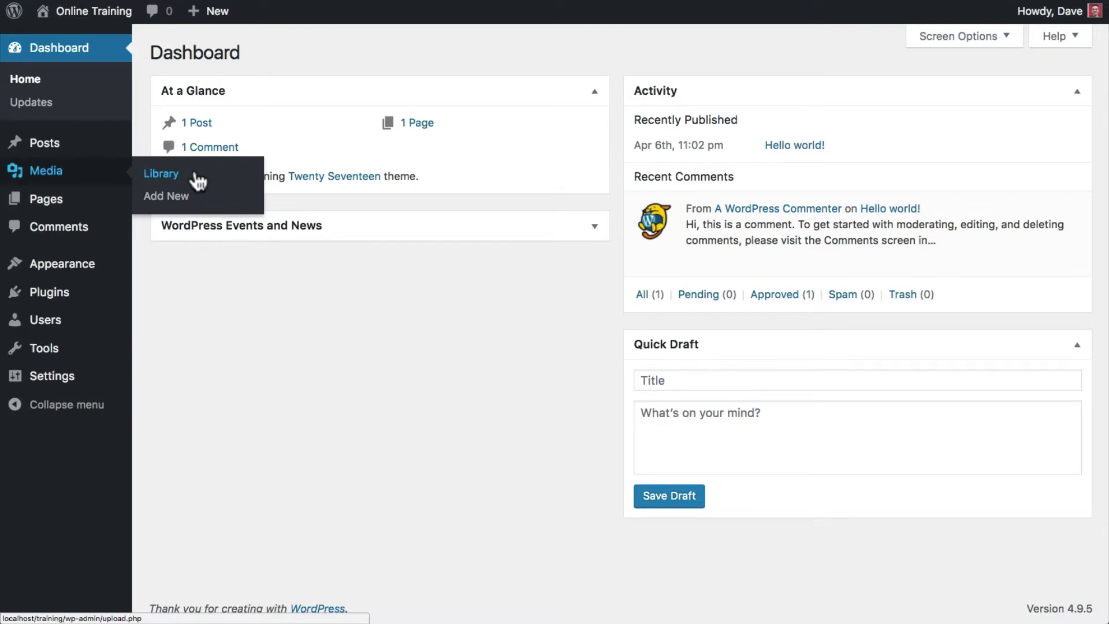
Show the Media Library grid of uploaded logos, videos, audio files and photos
click(162, 173)
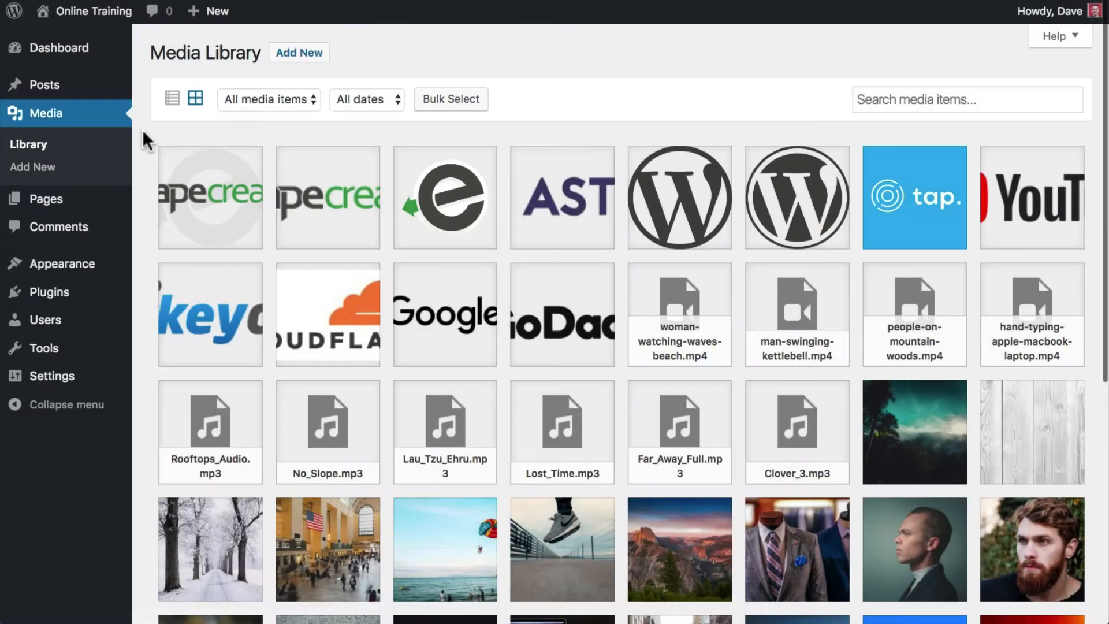
click(966, 100)
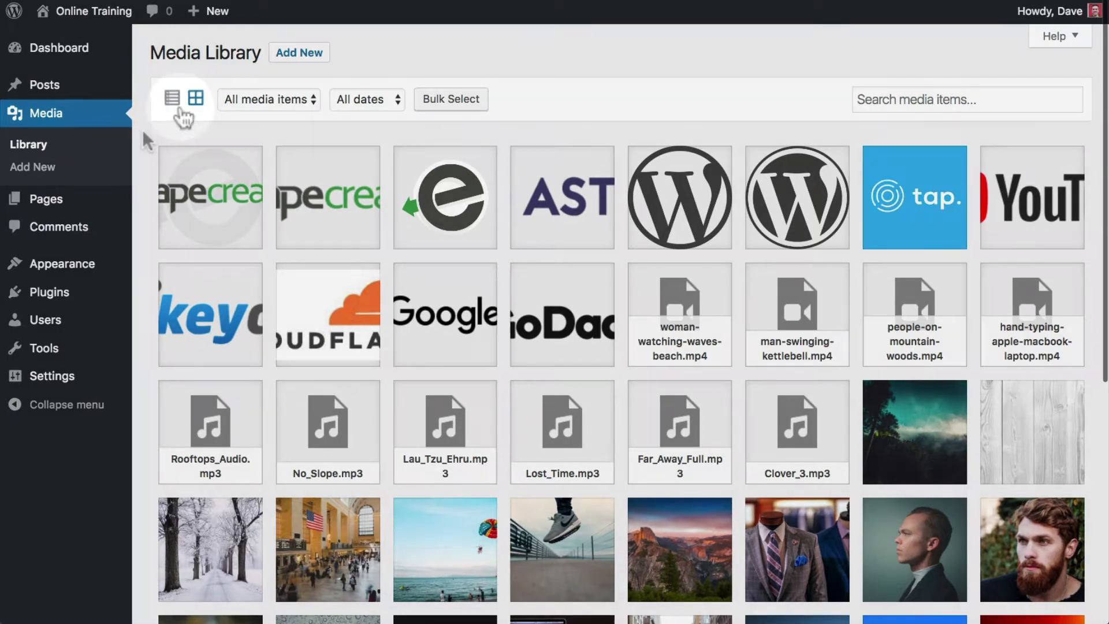
click(171, 98)
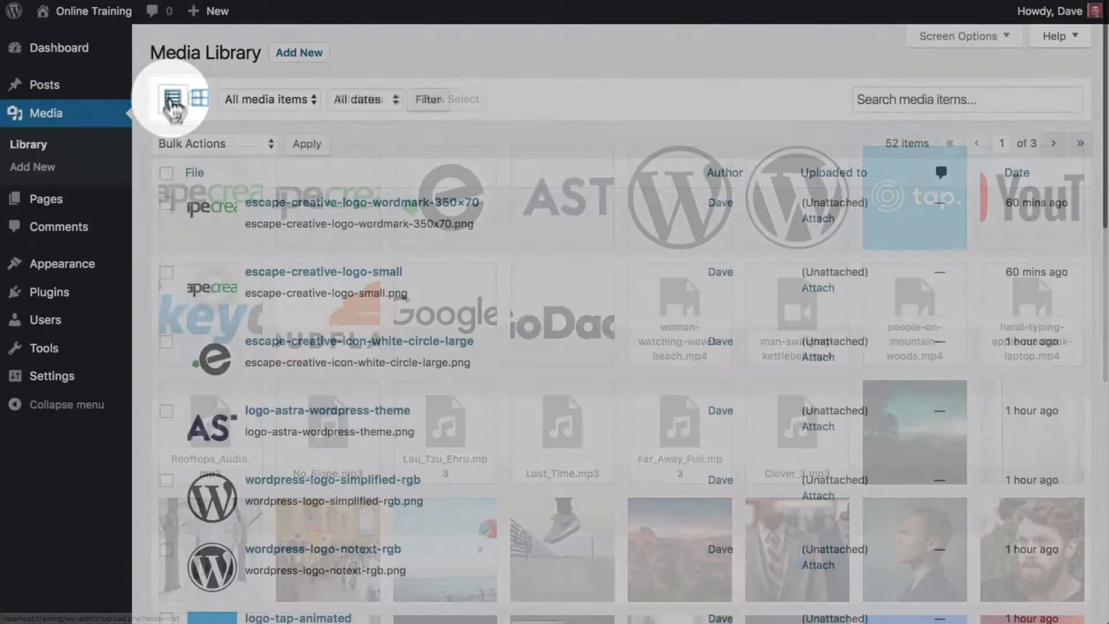
click(172, 99)
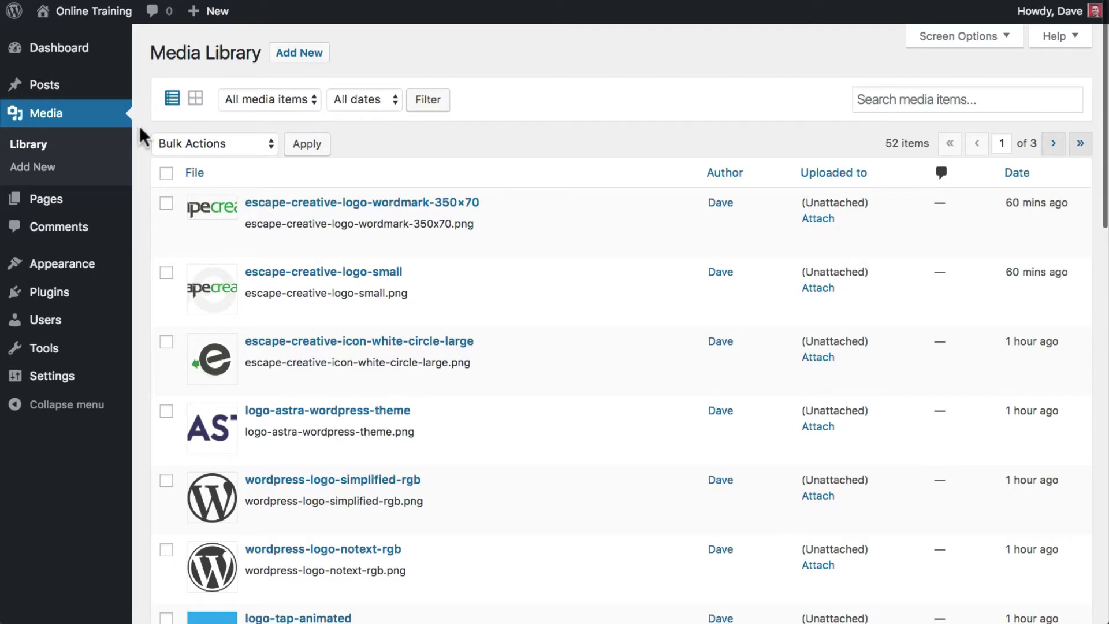
mouse_move(197, 100)
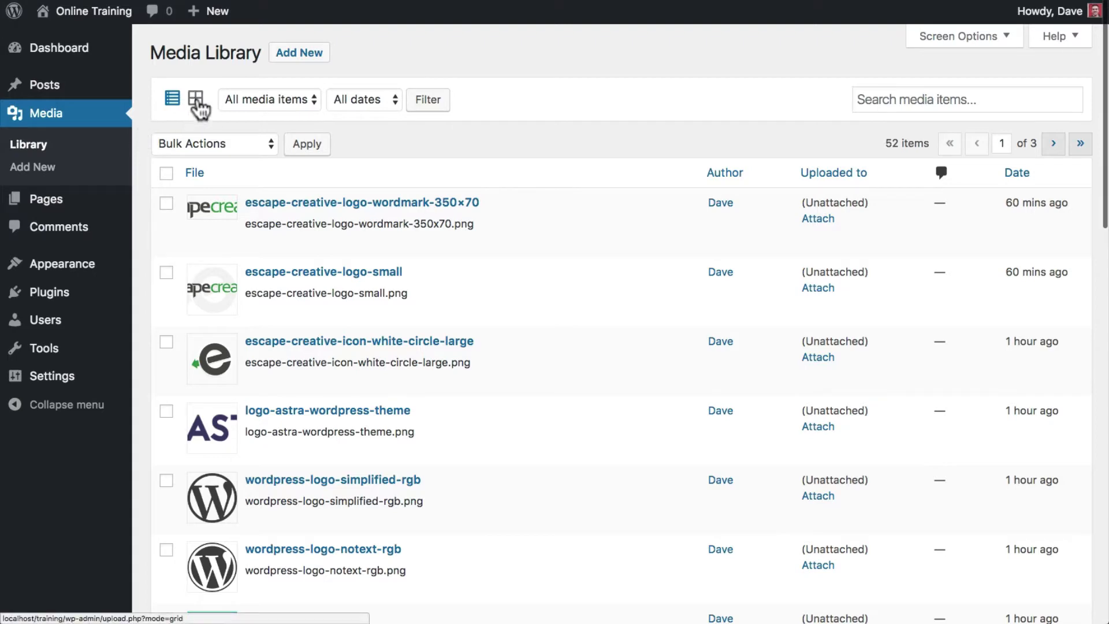
click(198, 99)
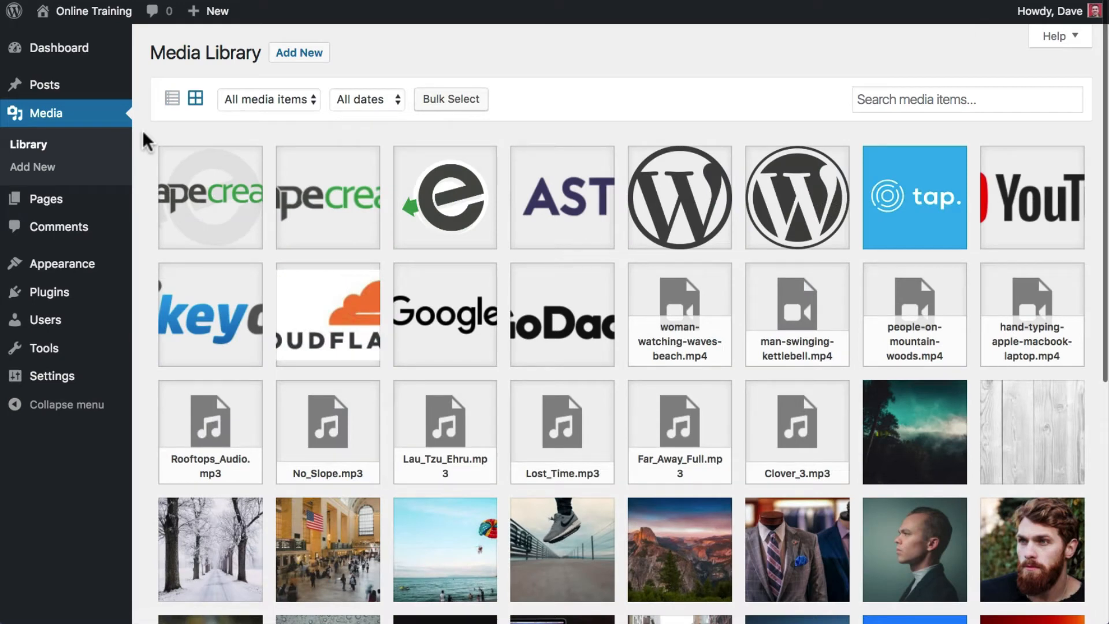
mouse_move(304, 111)
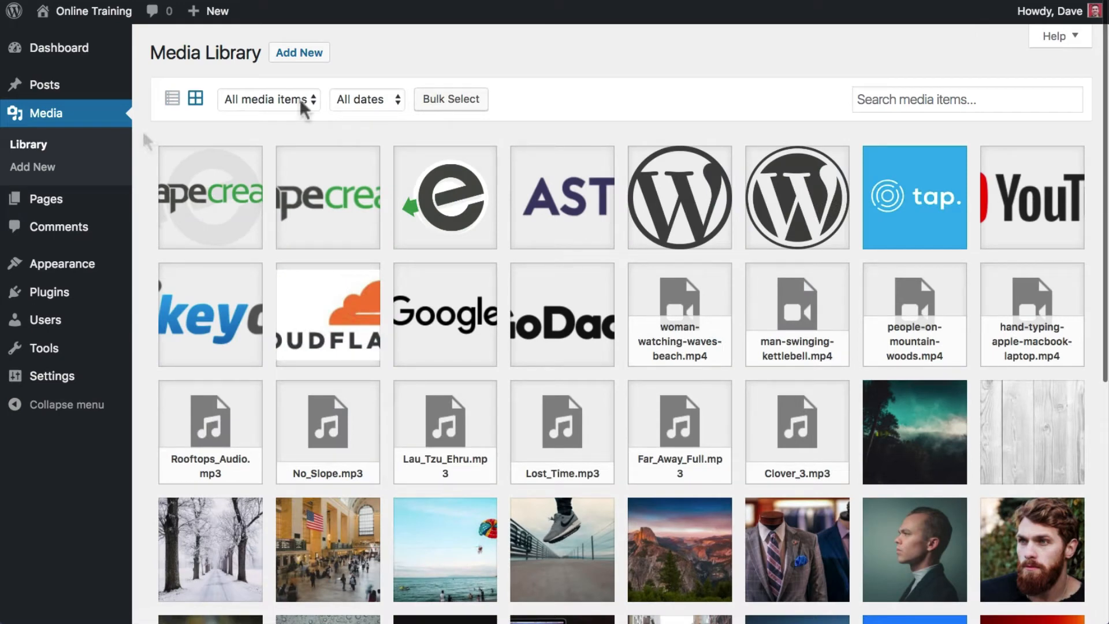
click(267, 100)
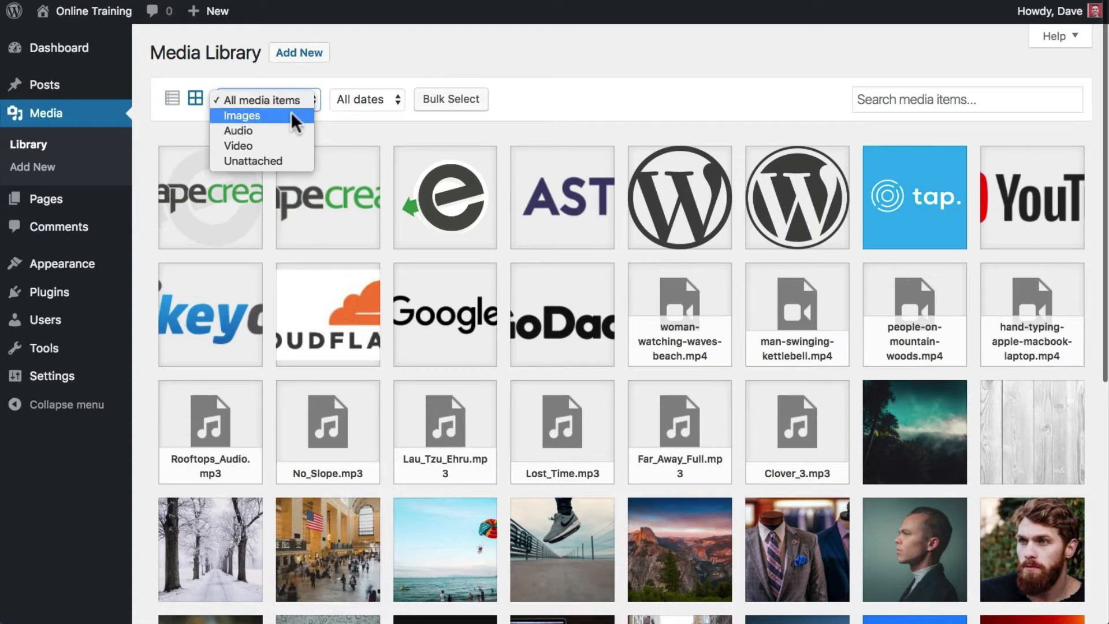
click(242, 116)
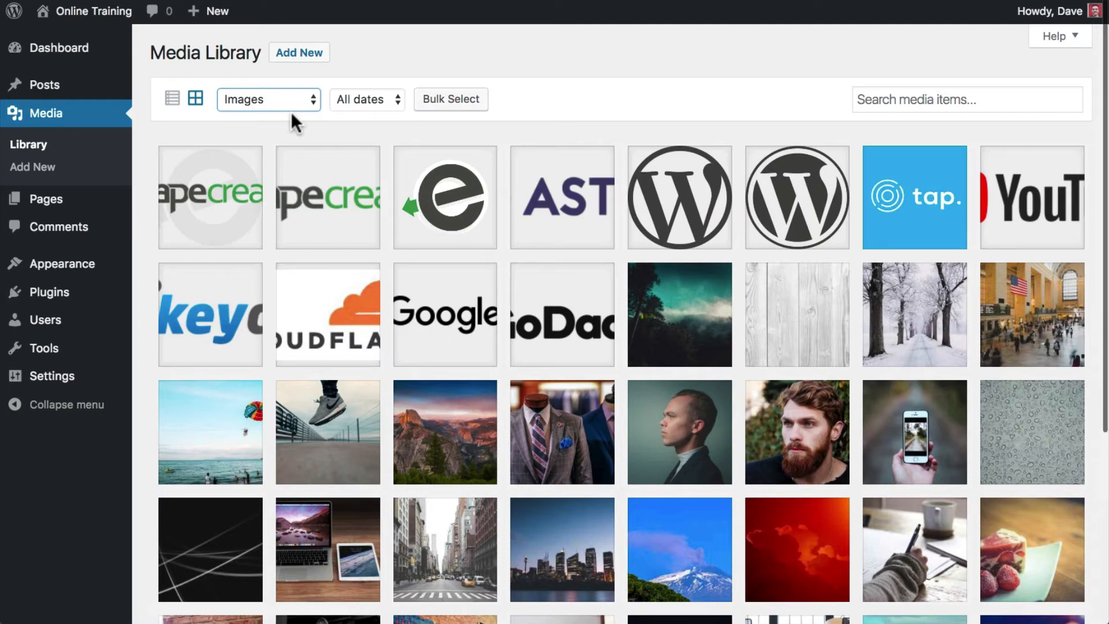
click(268, 100)
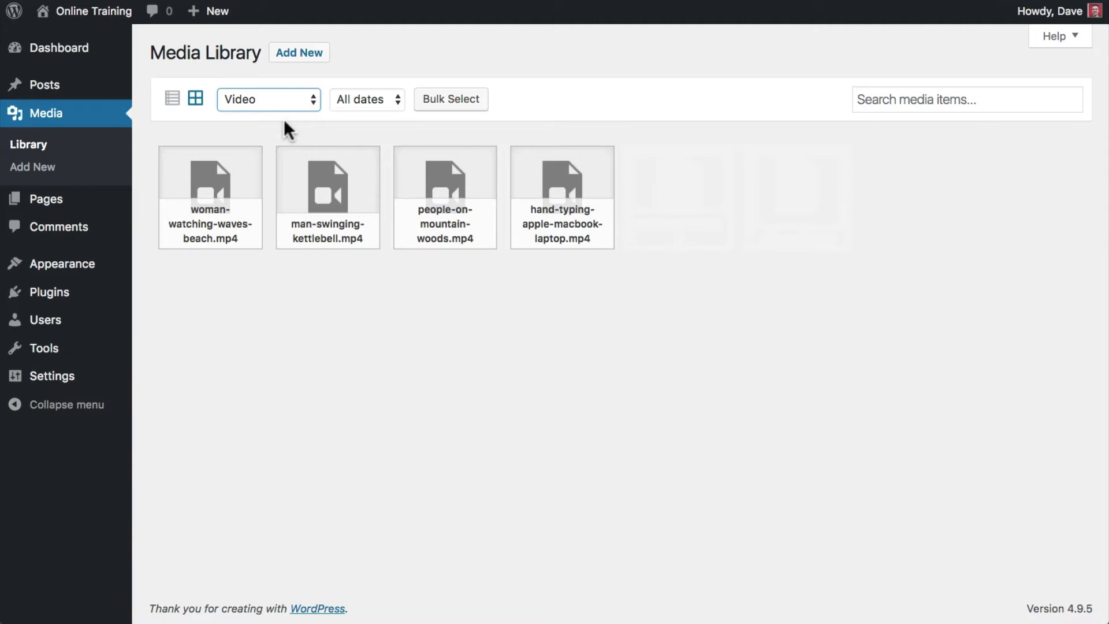
click(267, 100)
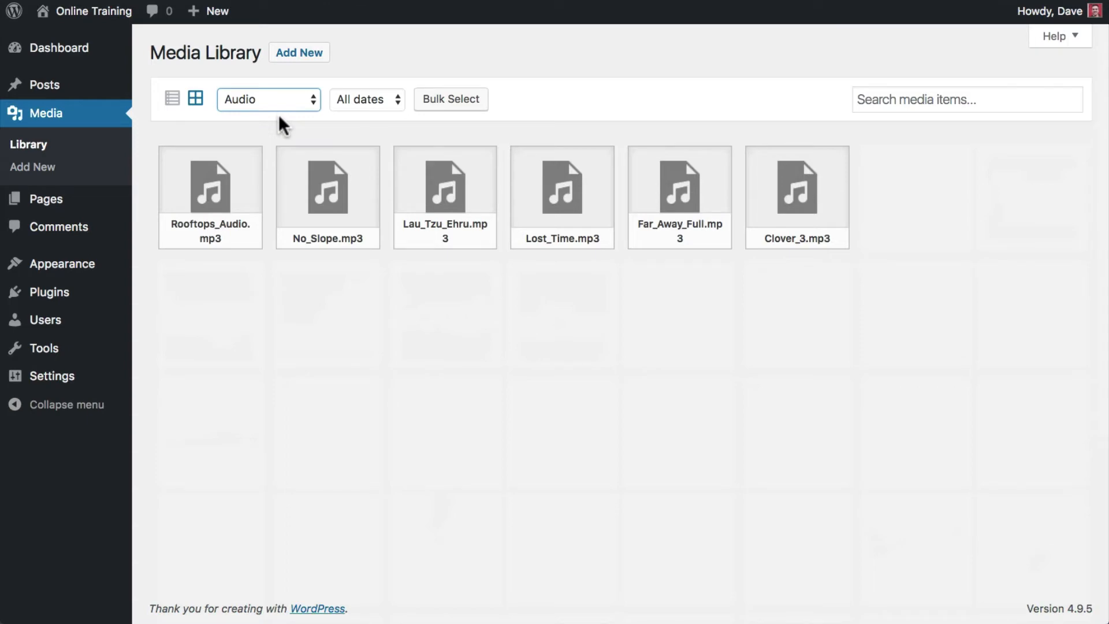
click(269, 100)
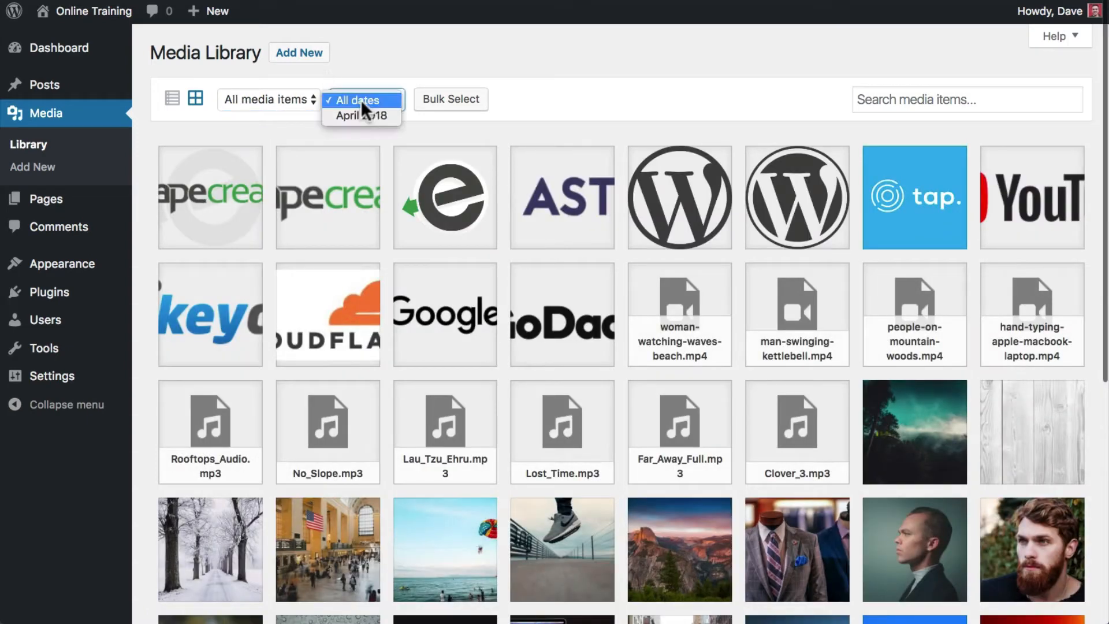
mouse_move(361, 116)
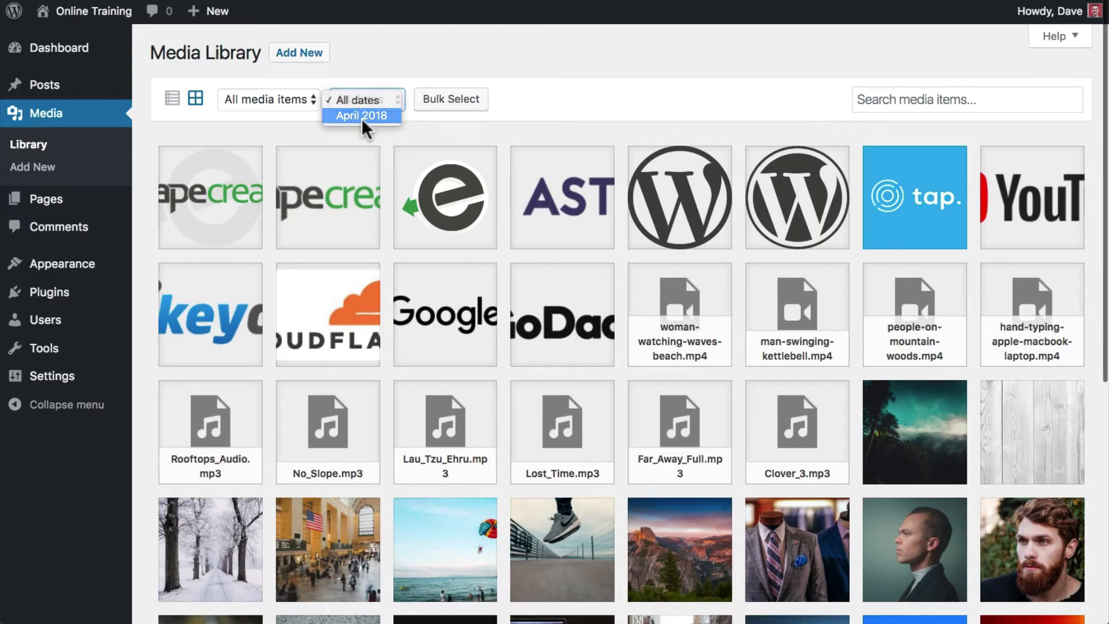
click(361, 118)
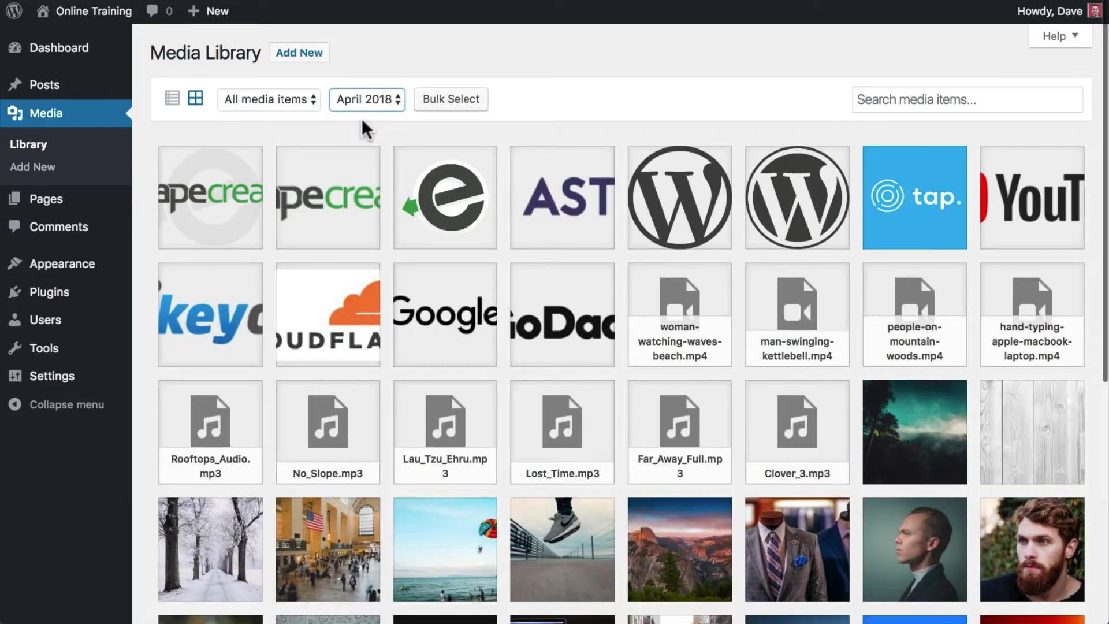
mouse_move(322, 127)
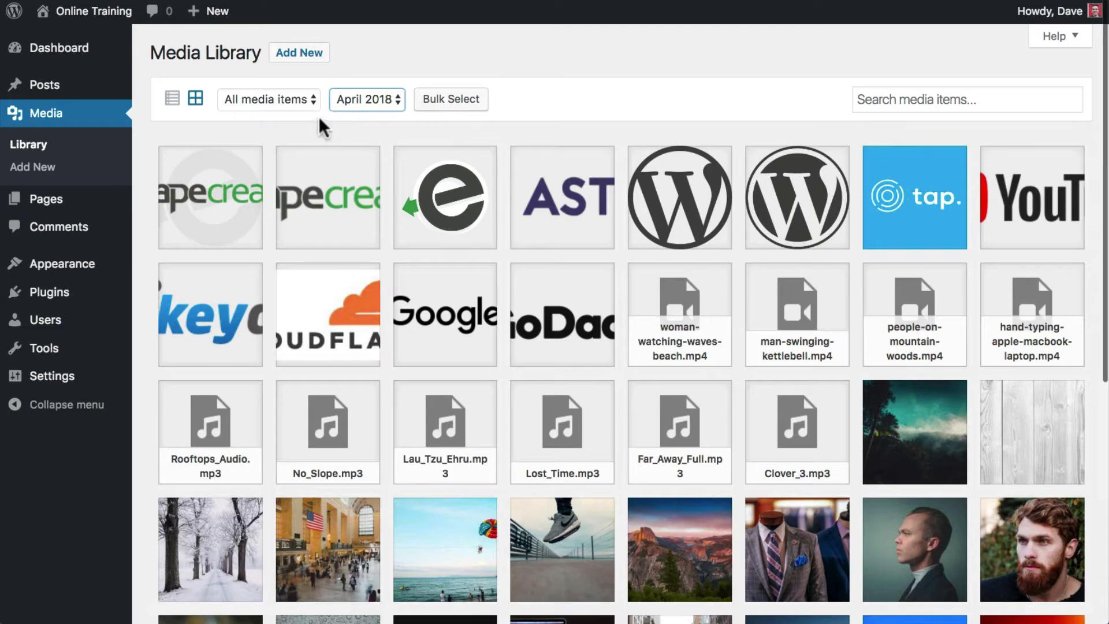
click(267, 99)
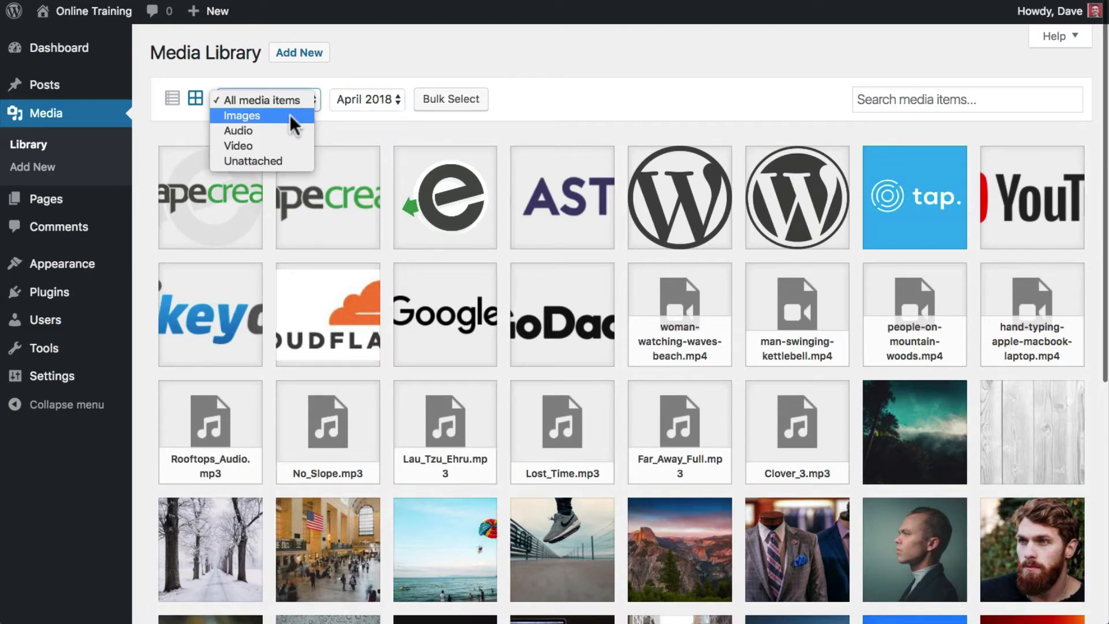
click(241, 115)
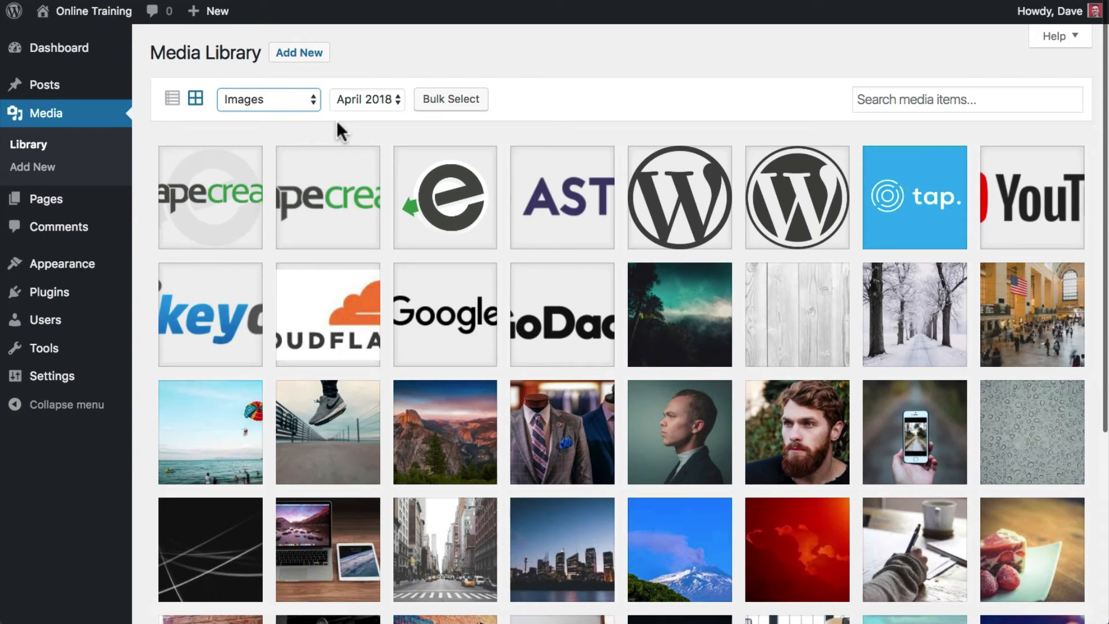
click(267, 100)
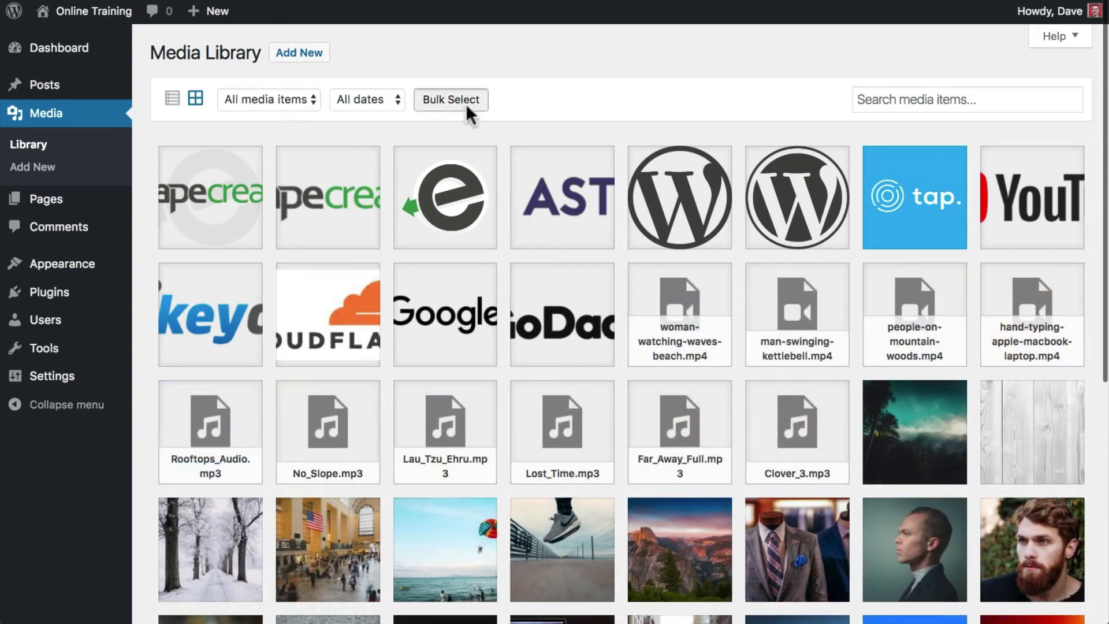
click(451, 99)
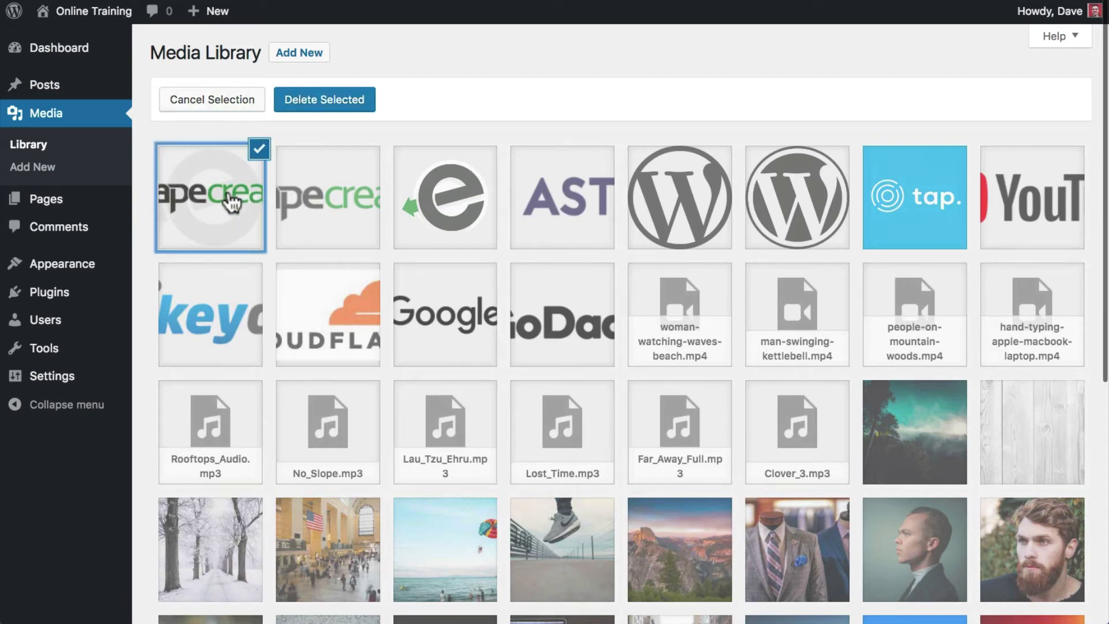
click(445, 196)
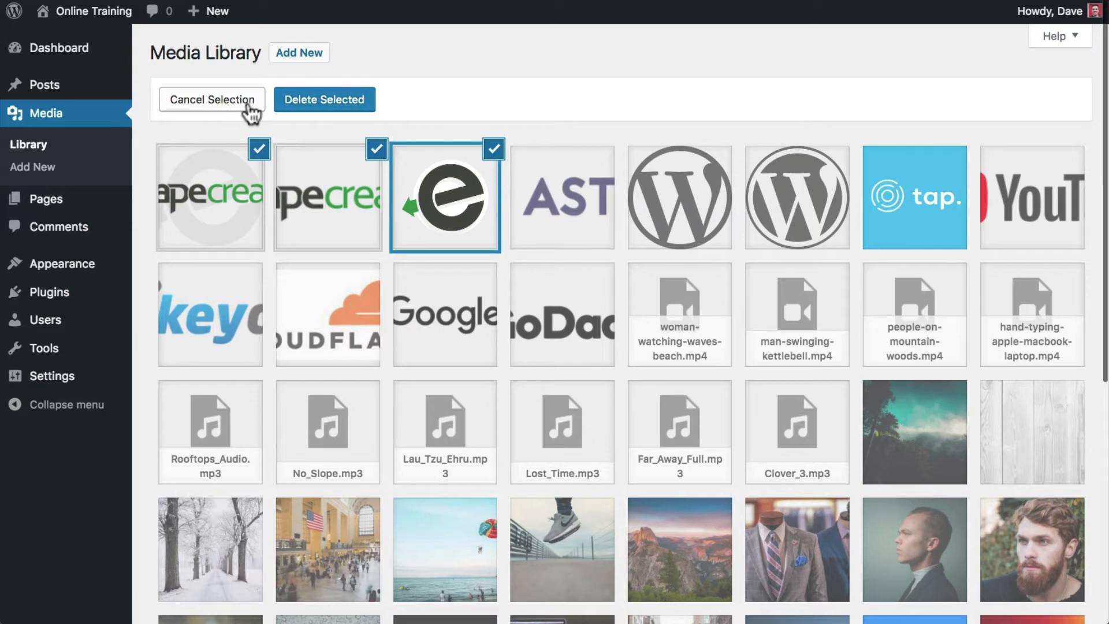
click(212, 100)
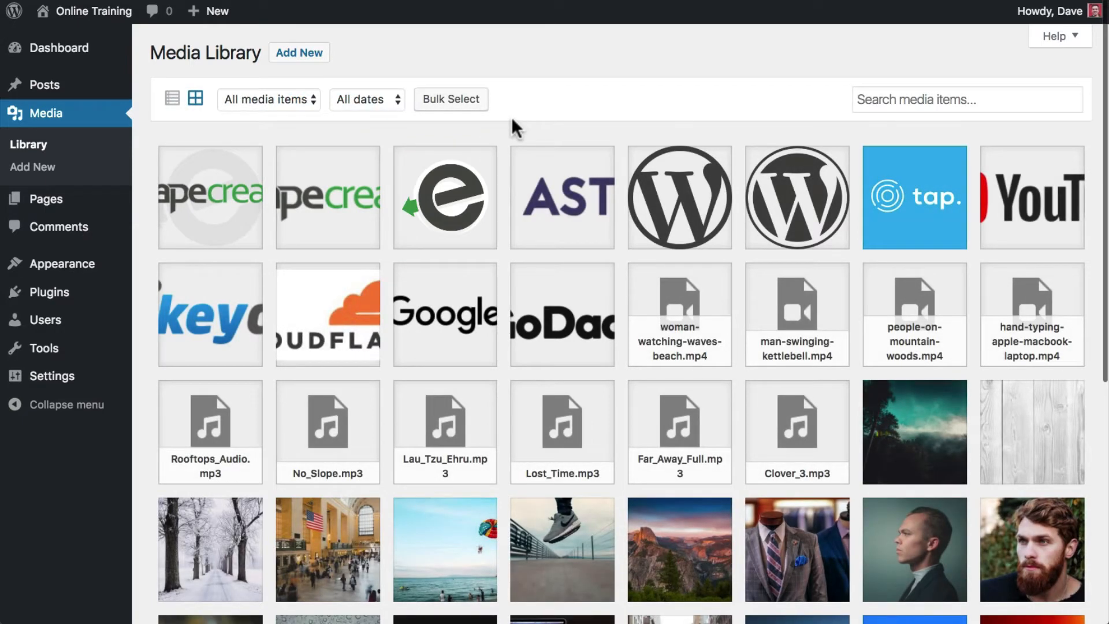
mouse_move(533, 127)
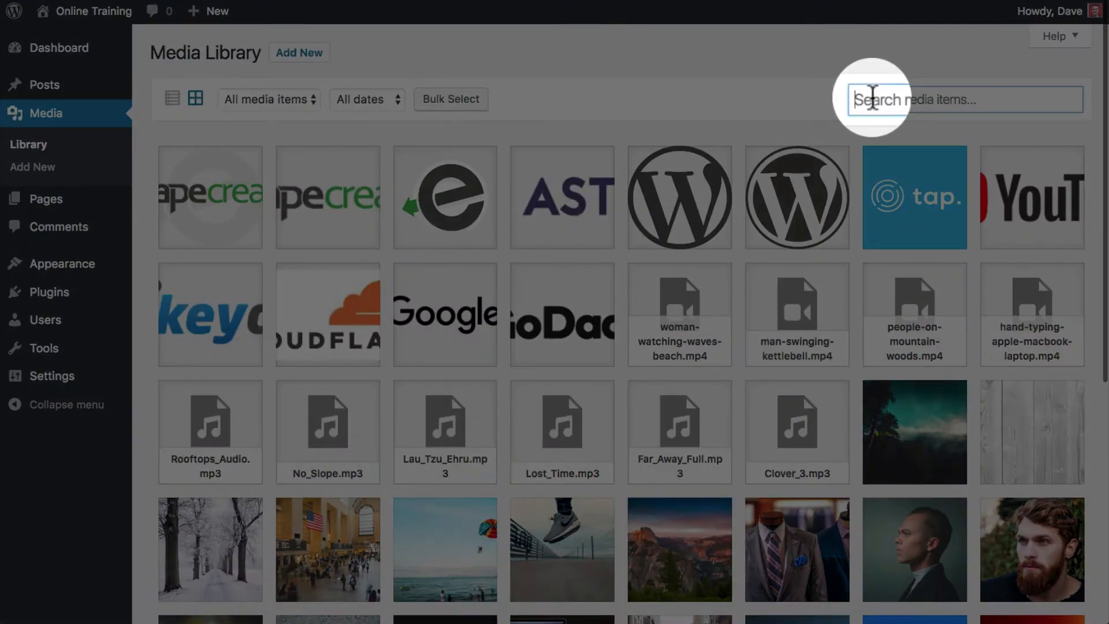
Filter the library for 'logo', then clear the search so all media show again
text(logo)
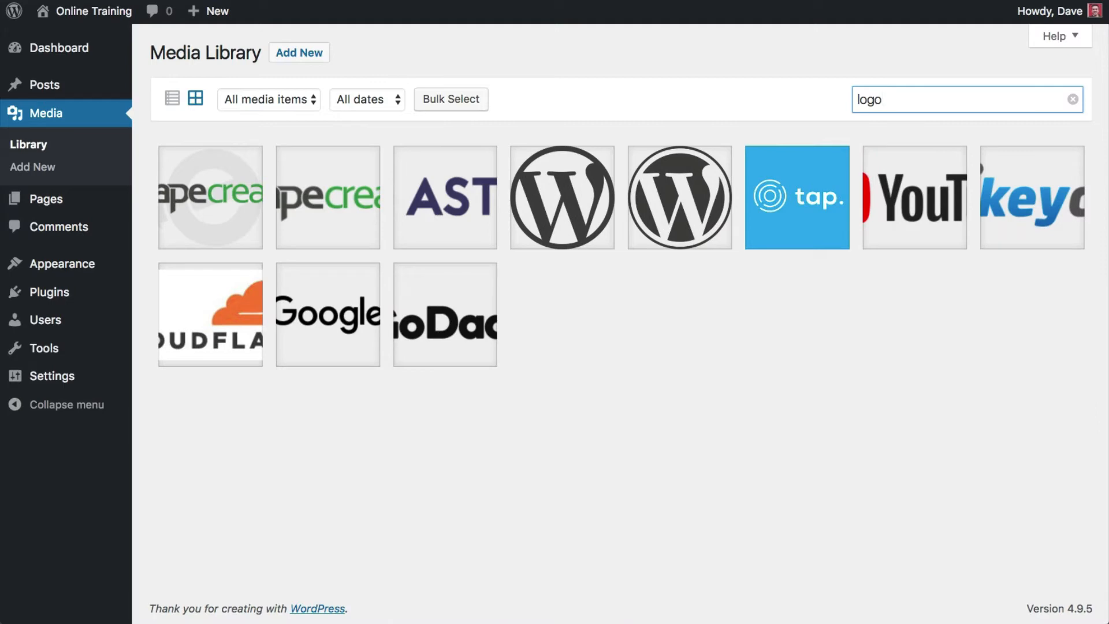
mouse_move(1073, 105)
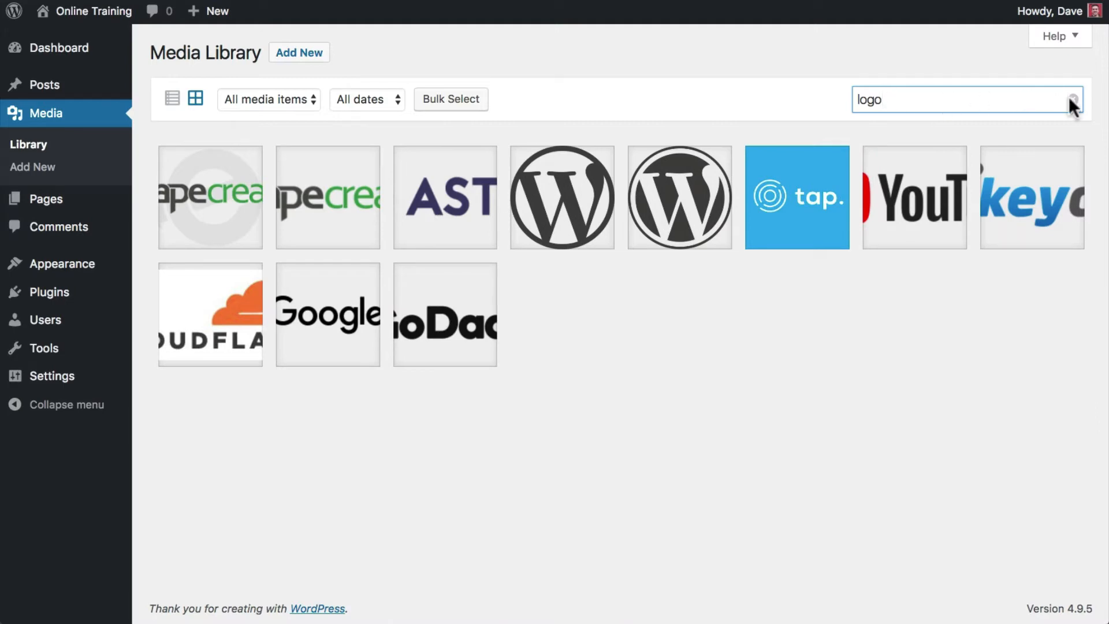
click(1072, 100)
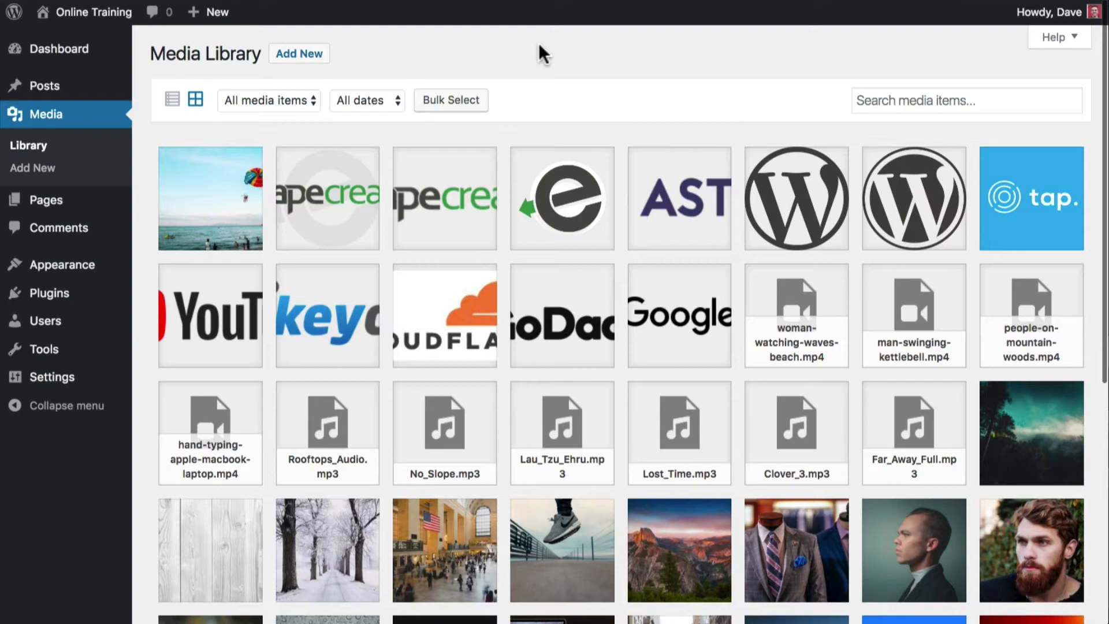
Upload several photos from the _test-images folder by dragging them onto the library grid
click(298, 53)
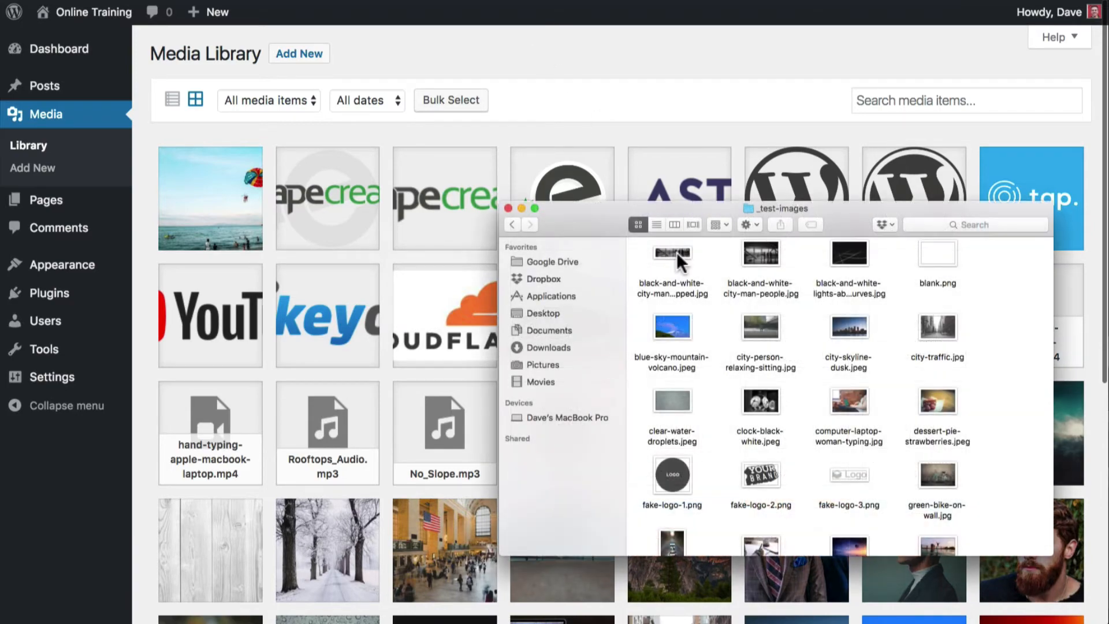
mouse_move(760, 411)
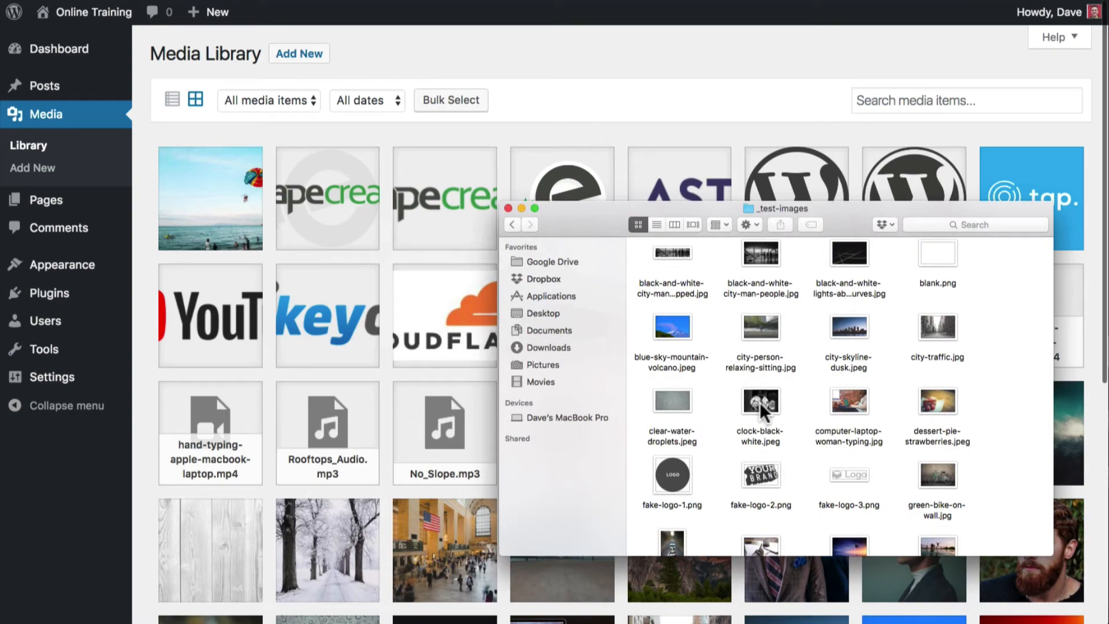
click(760, 406)
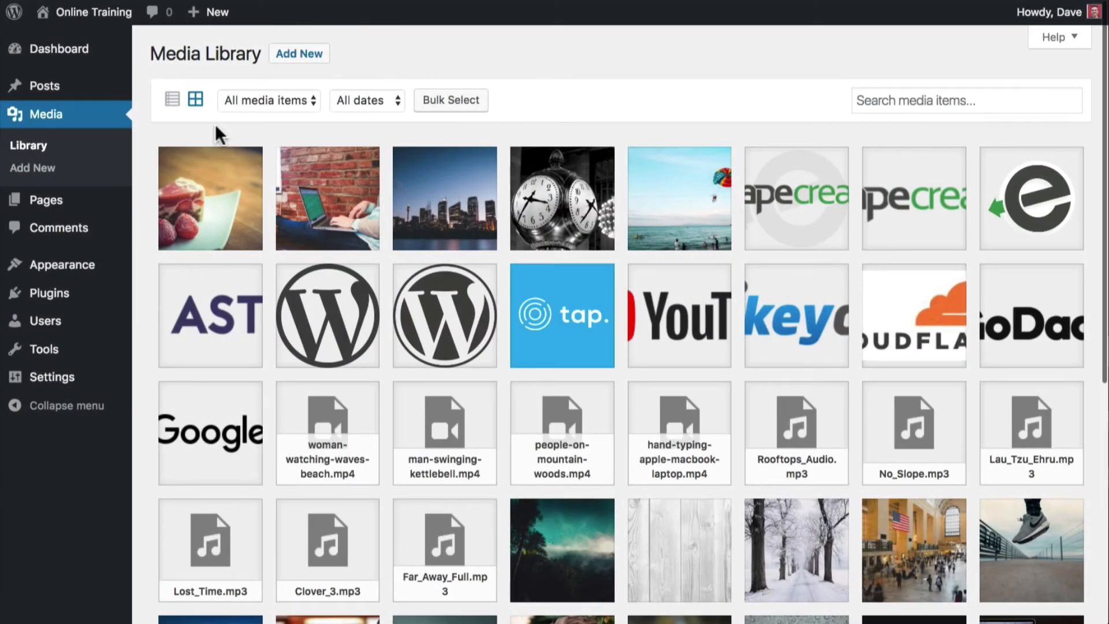
mouse_move(126, 169)
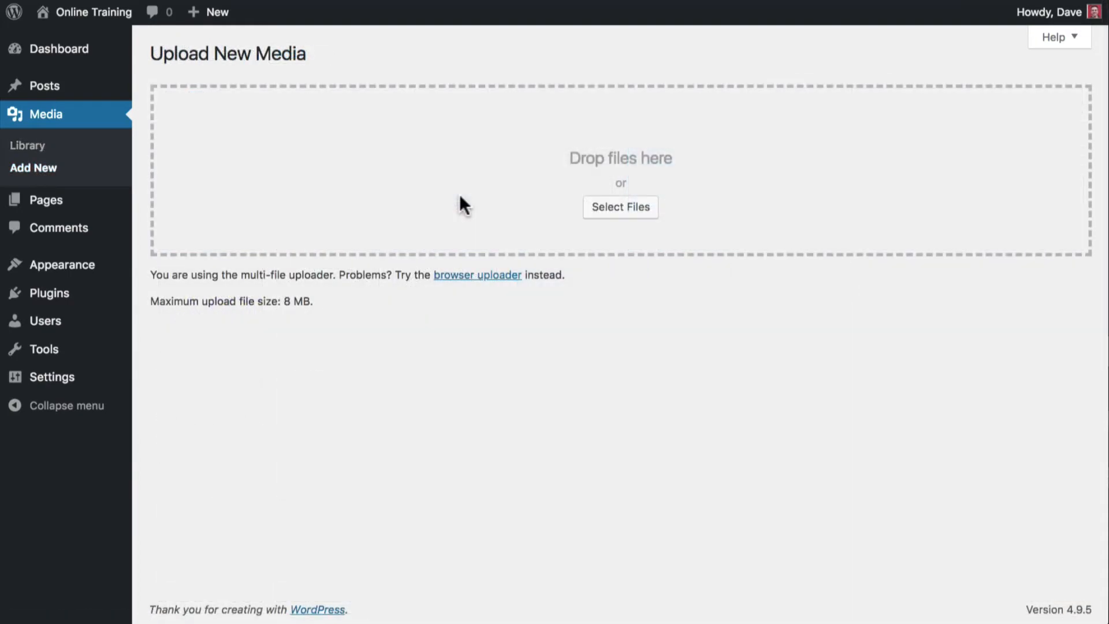
Upload hot-air-balloon-over-water.jpg through Select Files on the Upload New Media page
click(621, 207)
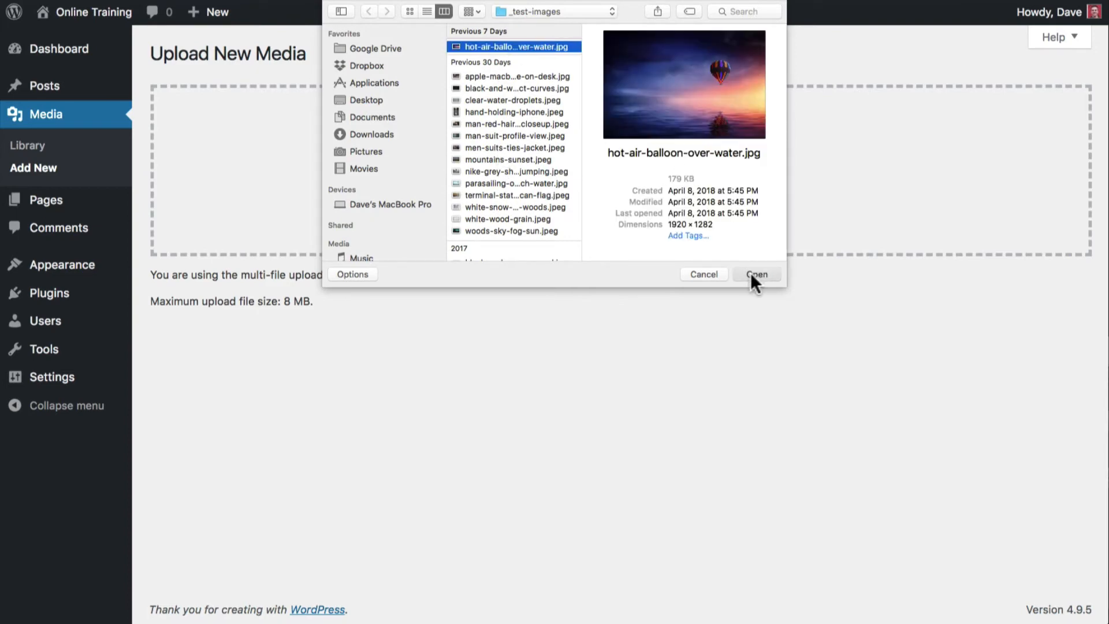
click(756, 276)
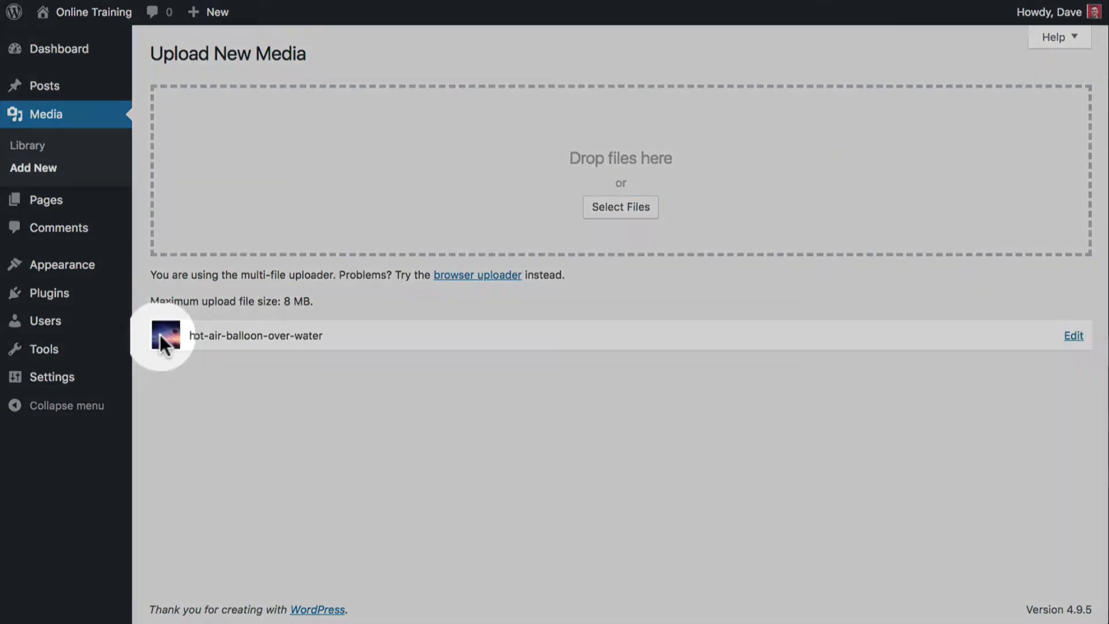
mouse_move(340, 340)
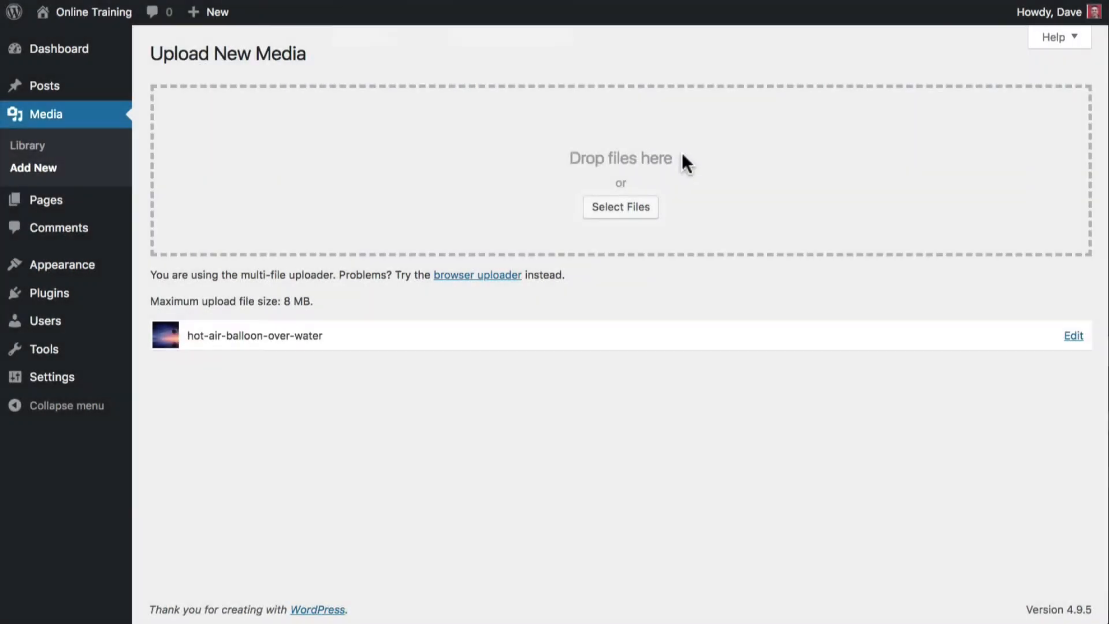
click(621, 207)
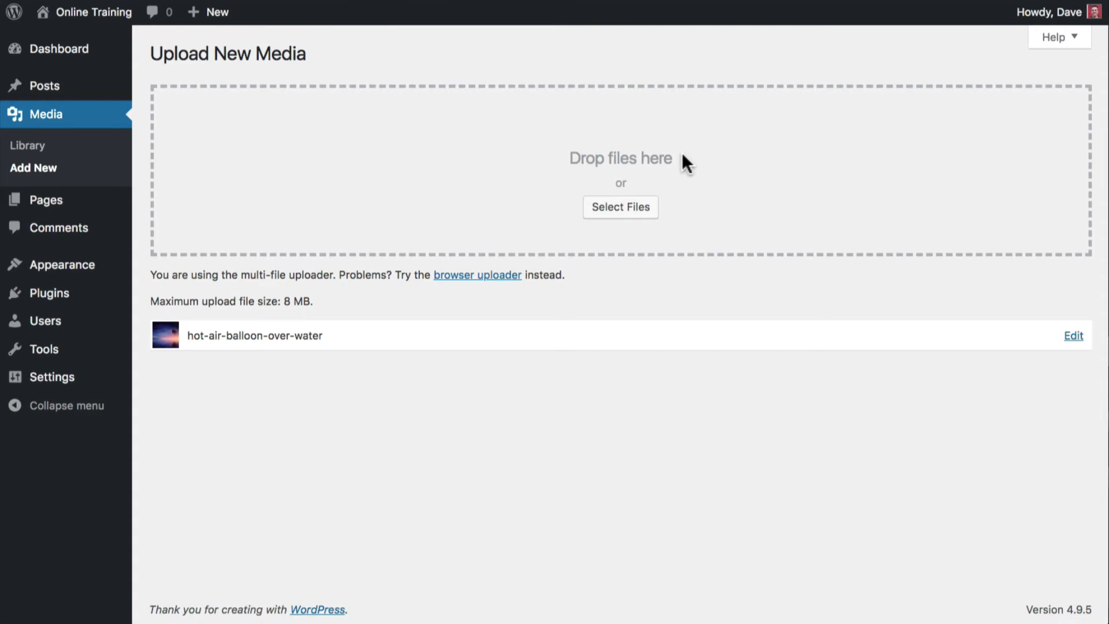
mouse_move(46, 200)
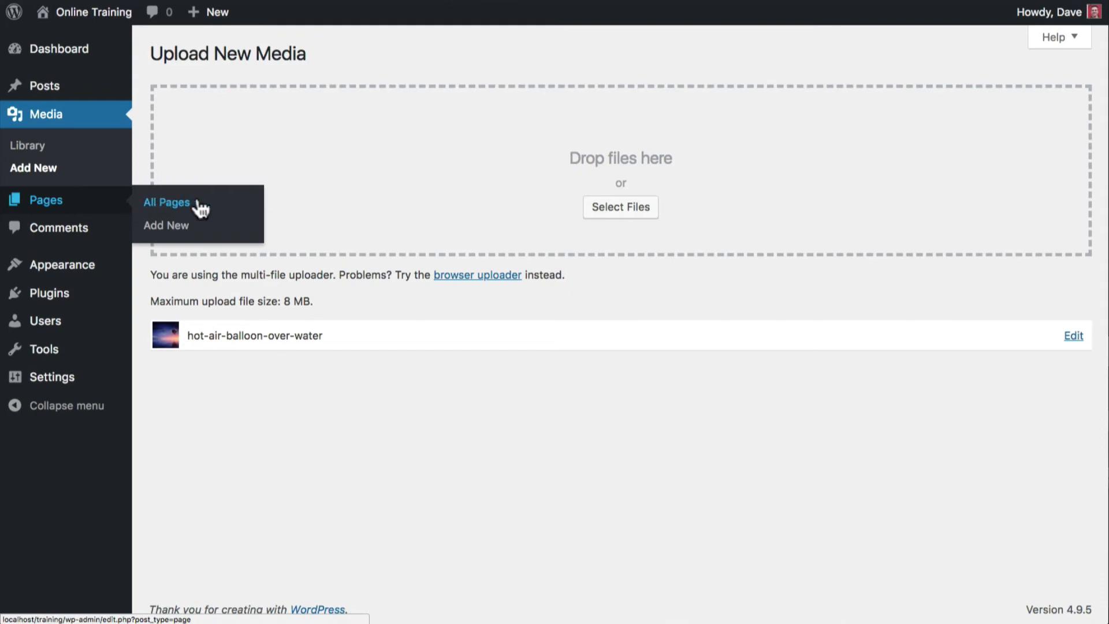
Insert the colourful bokeh lights image at the top of Sample Page's content
click(166, 202)
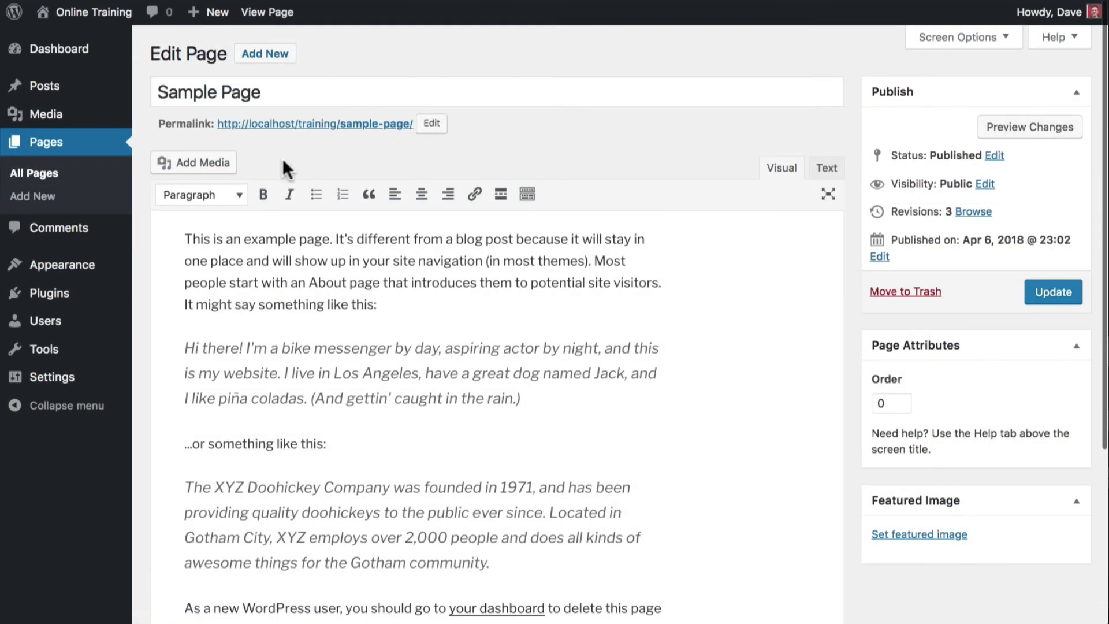
mouse_move(182, 238)
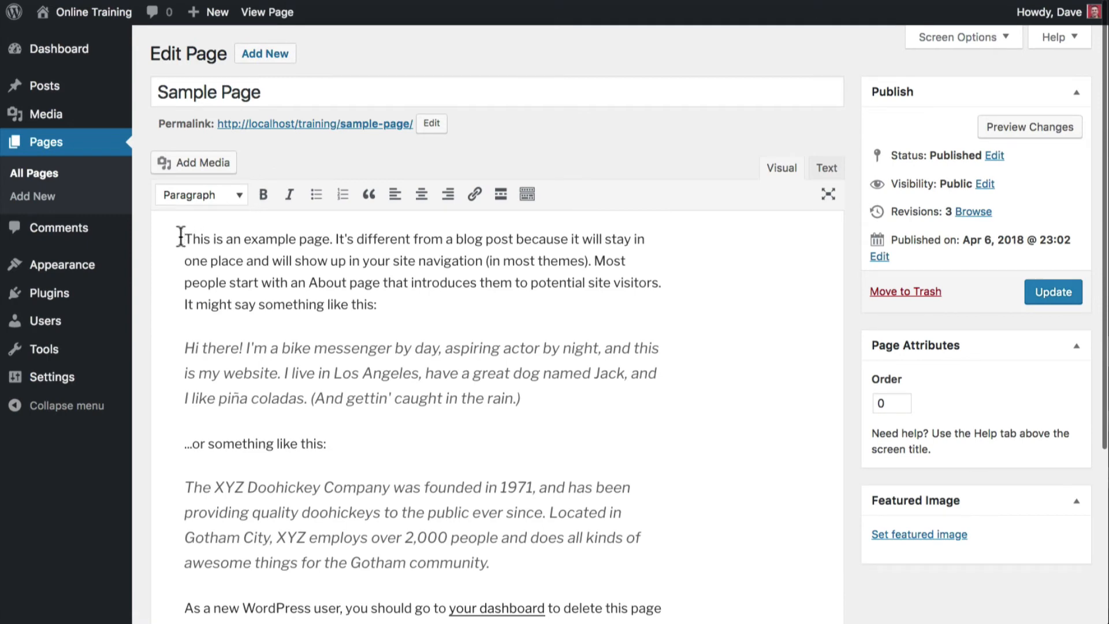
scroll(down, 3)
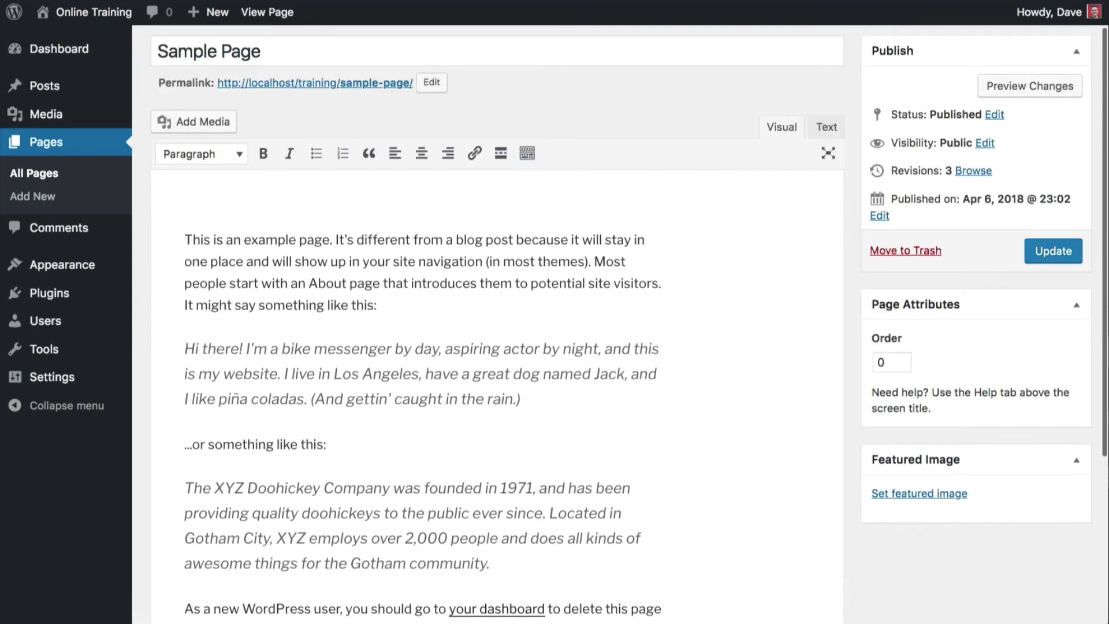
click(187, 196)
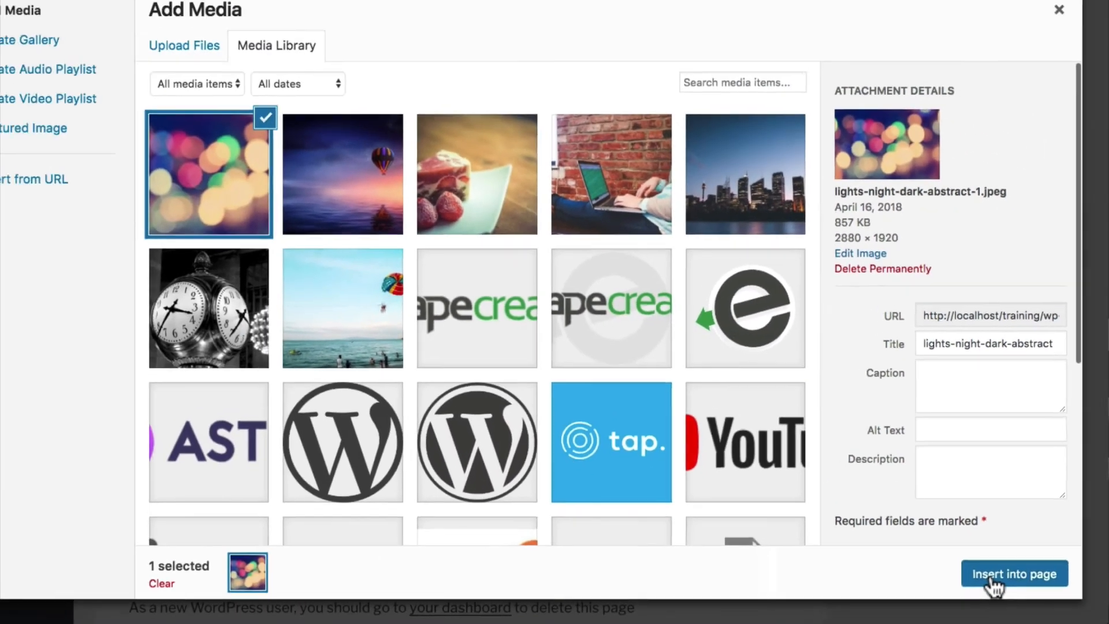
click(1014, 574)
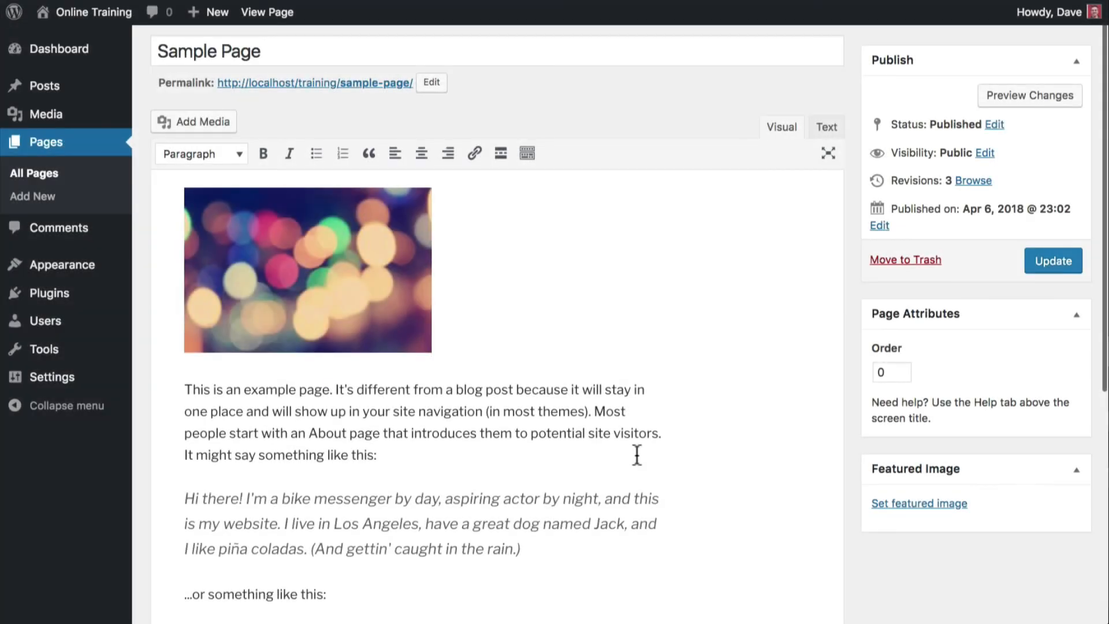
Return to the Media Library grid now led by the bokeh lights and balloon photos
click(46, 114)
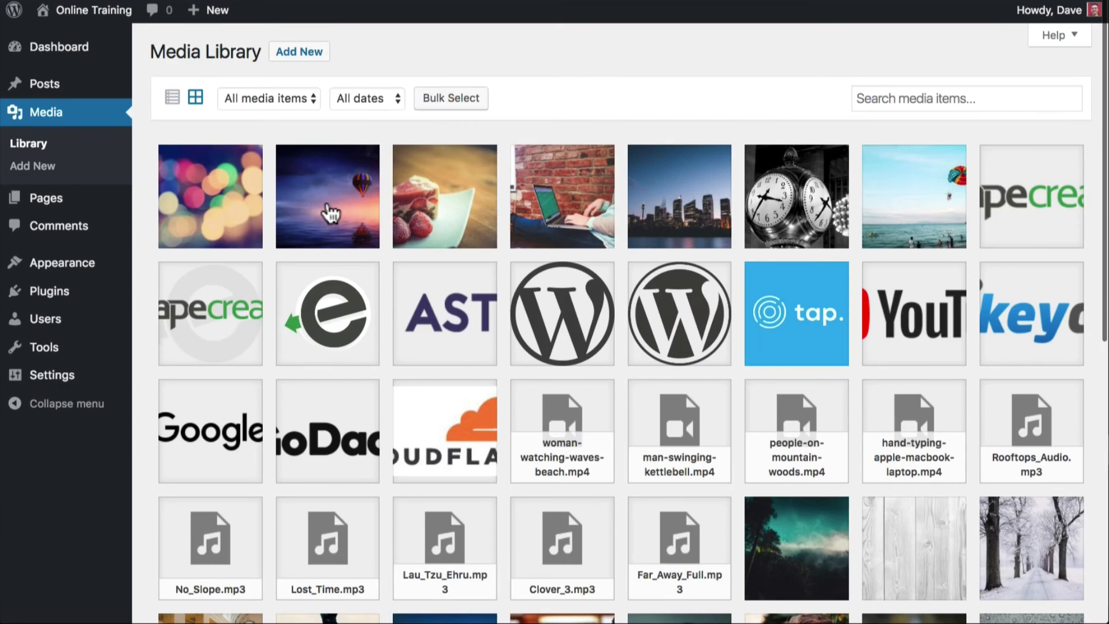
Bring the hot-air balloon photo into Edit Image from its Attachment Details and save
click(327, 197)
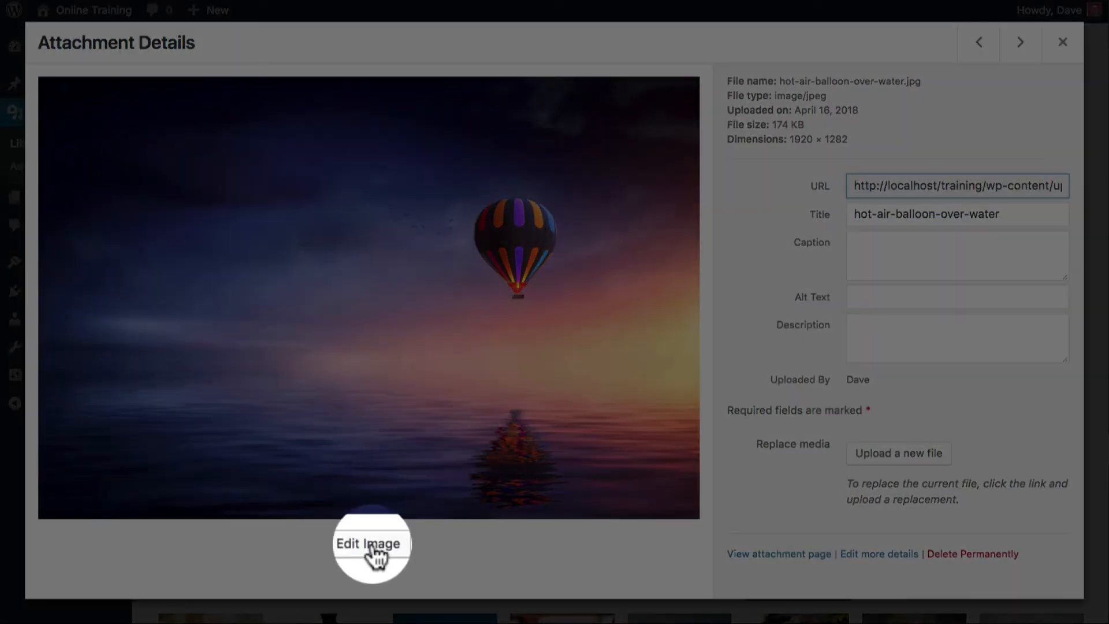
click(369, 545)
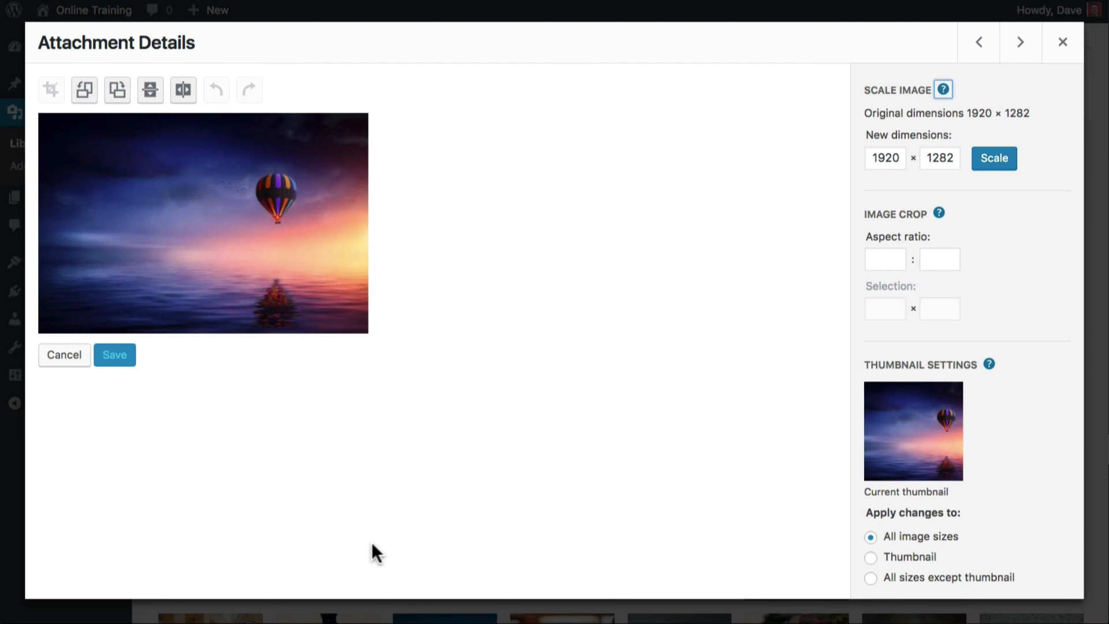
click(114, 355)
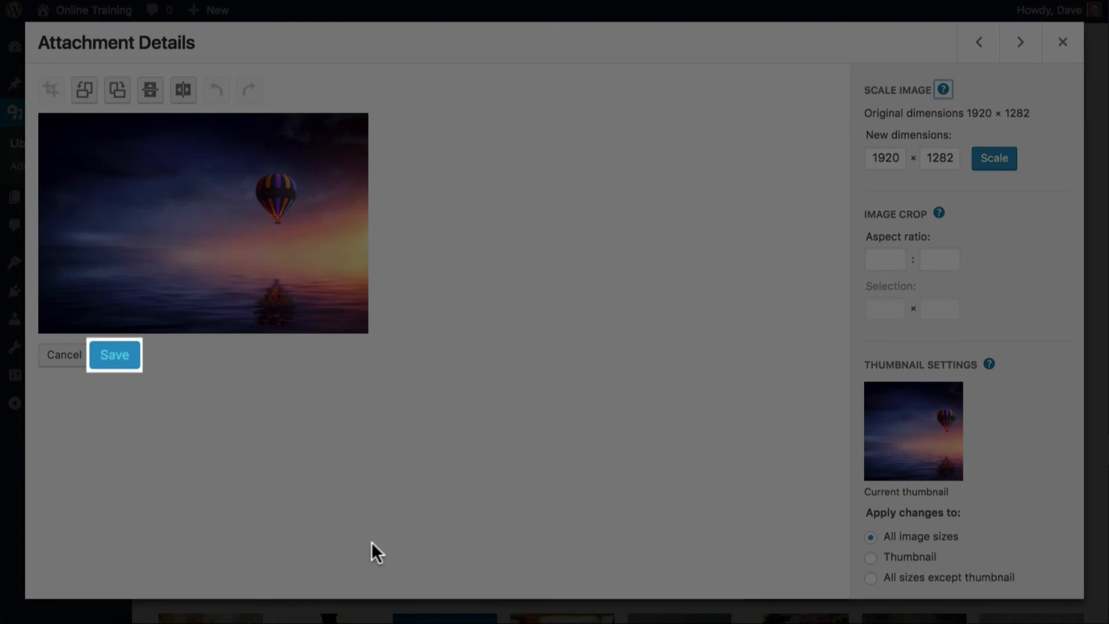